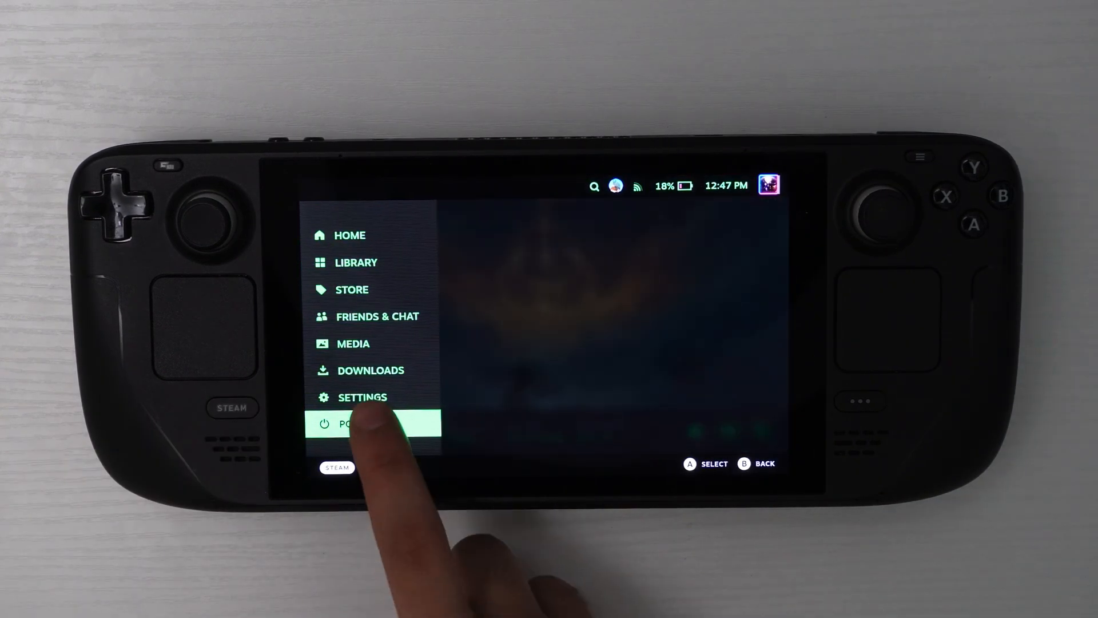
# Switch the Steam Deck from Gaming Mode to Desktop Mode via the Power menu
pyautogui.click(350, 423)
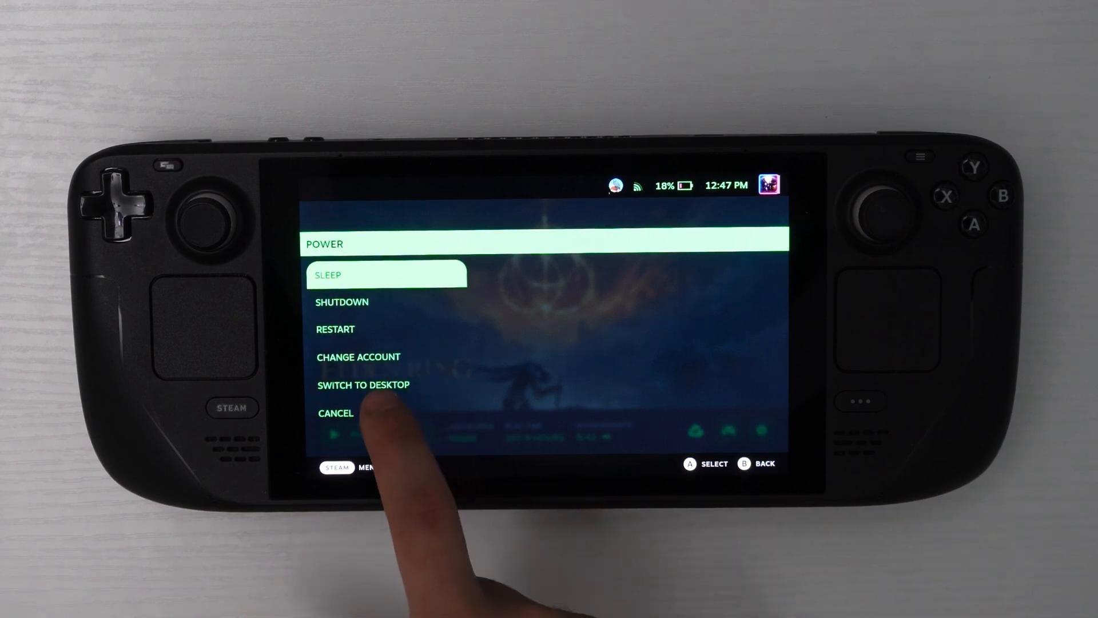
pyautogui.click(363, 384)
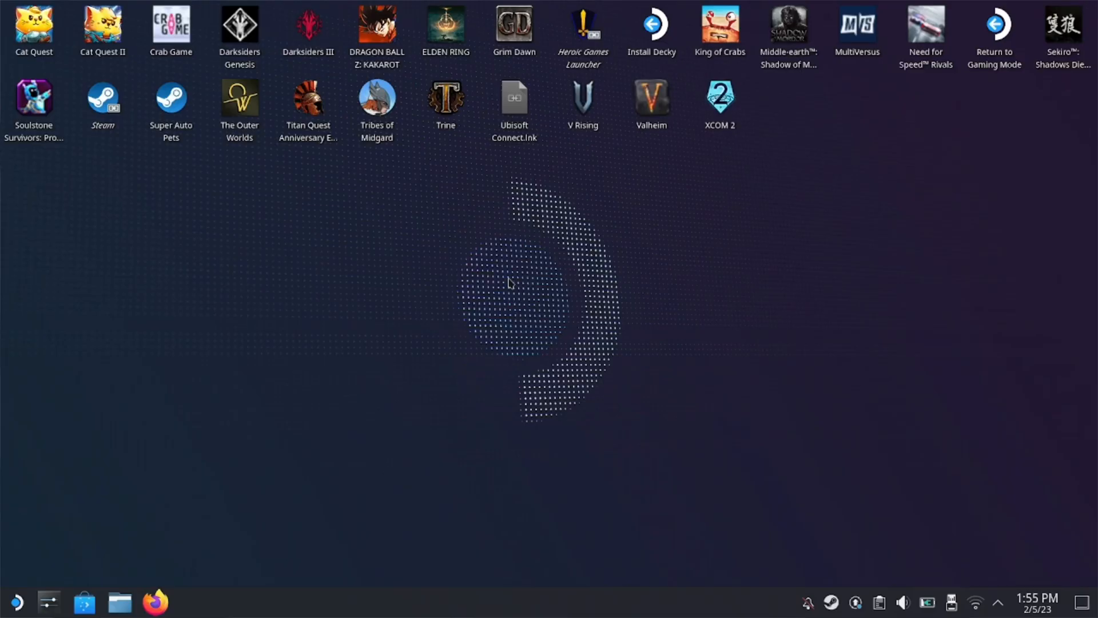
pyautogui.moveTo(194, 553)
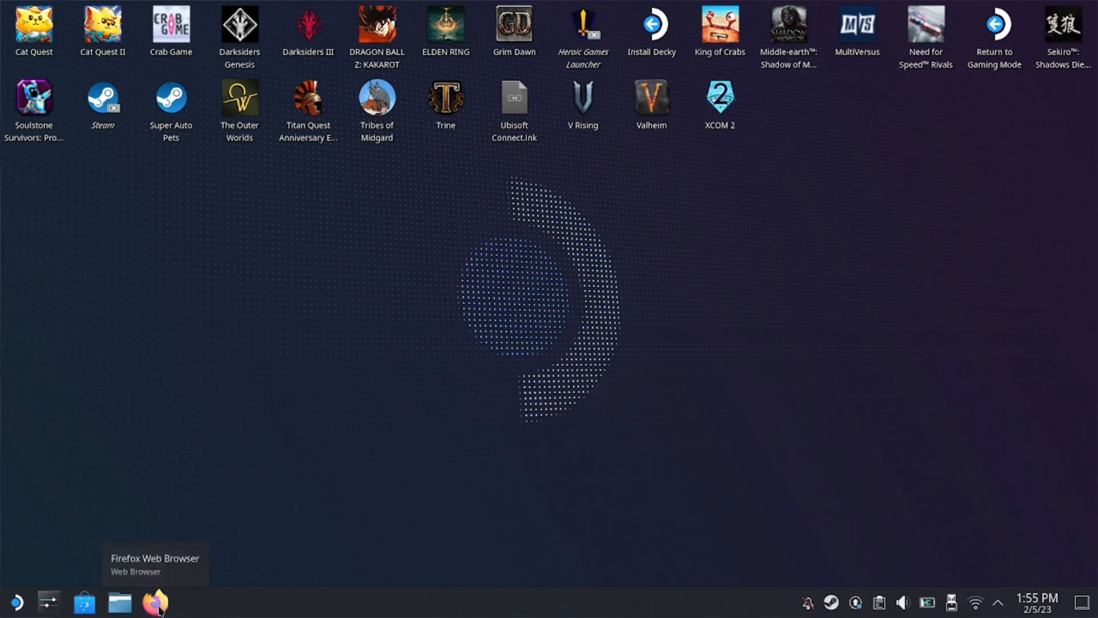
pyautogui.moveTo(48, 601)
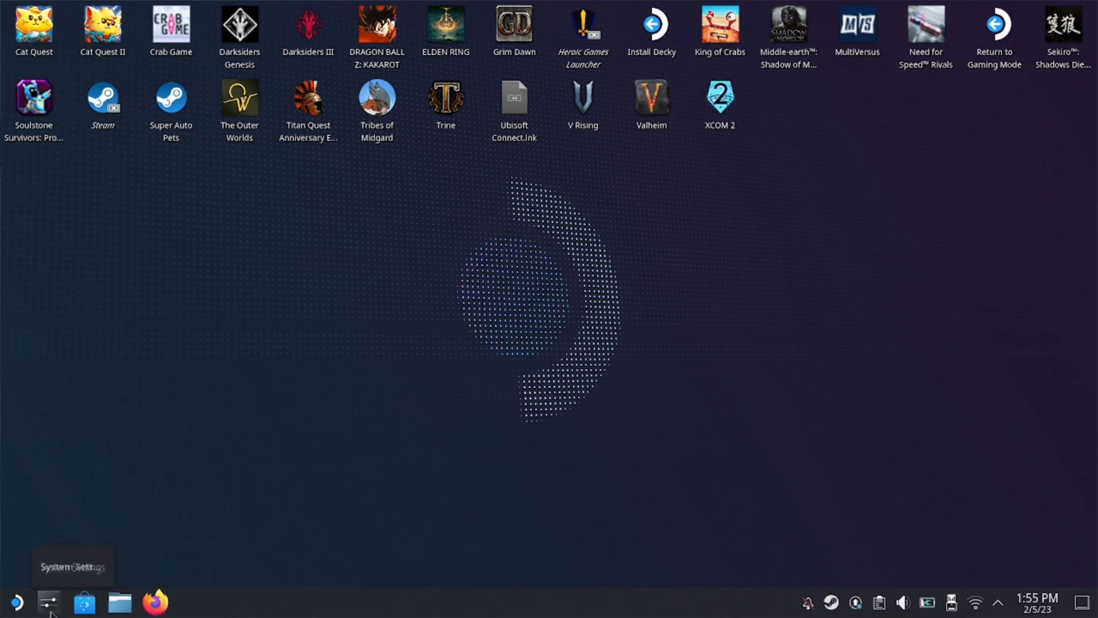
pyautogui.moveTo(84, 604)
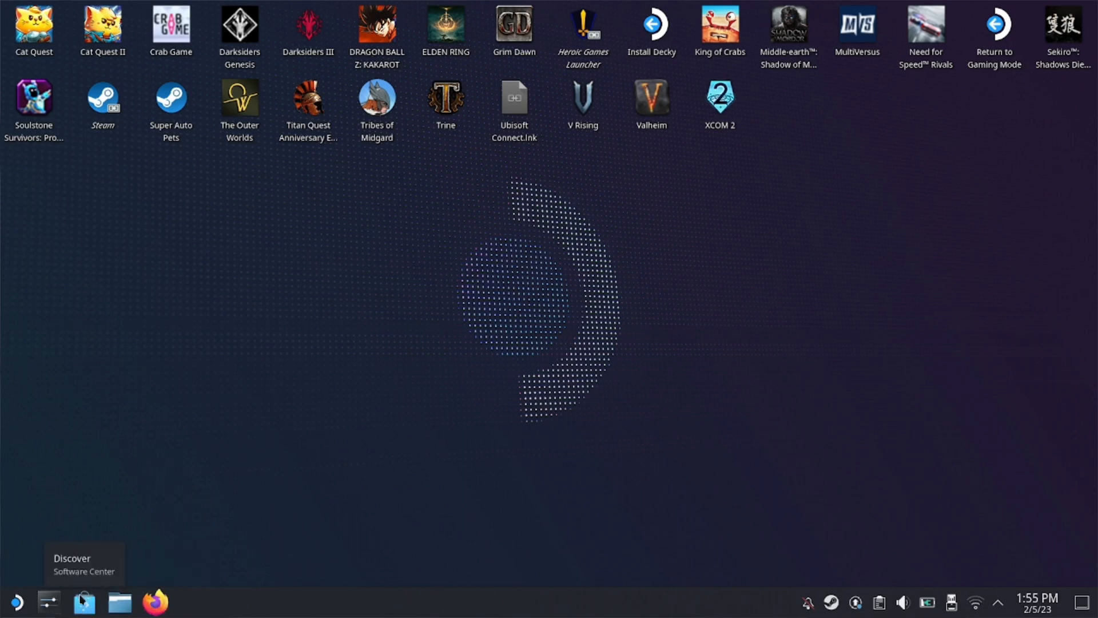
# Open the KDE Plasma application launcher from the taskbar
pyautogui.click(16, 602)
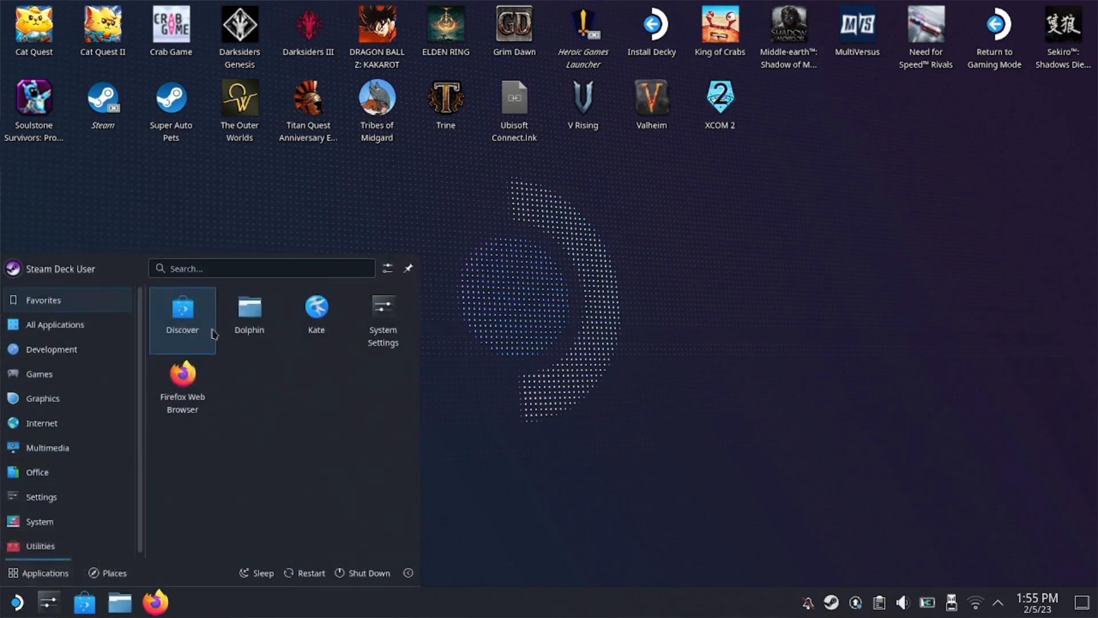
pyautogui.moveTo(249, 319)
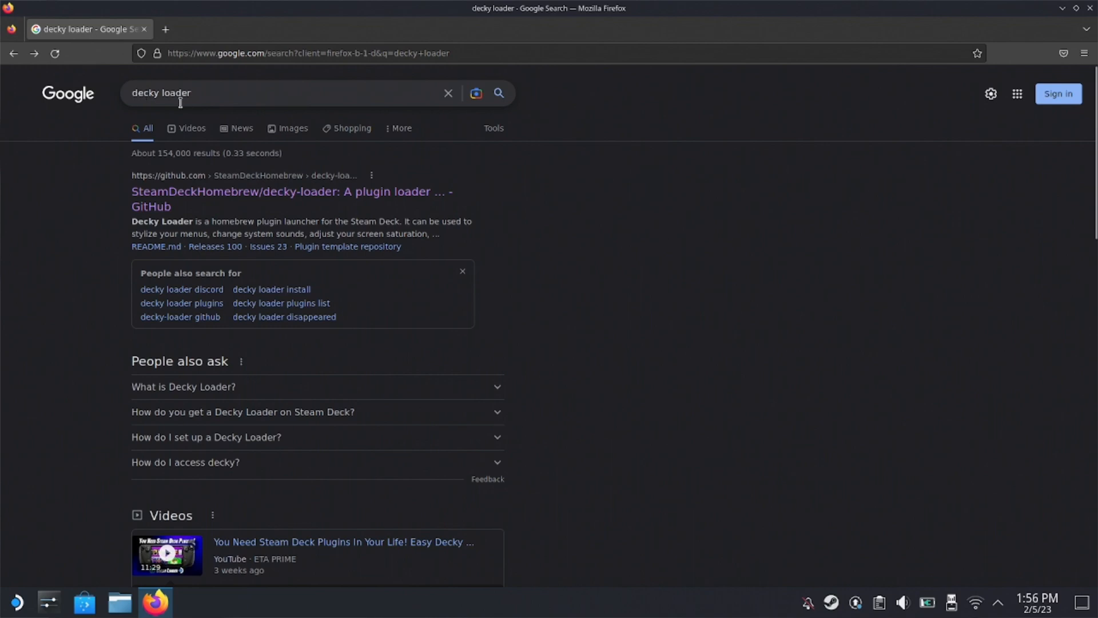
pyautogui.moveTo(181, 153)
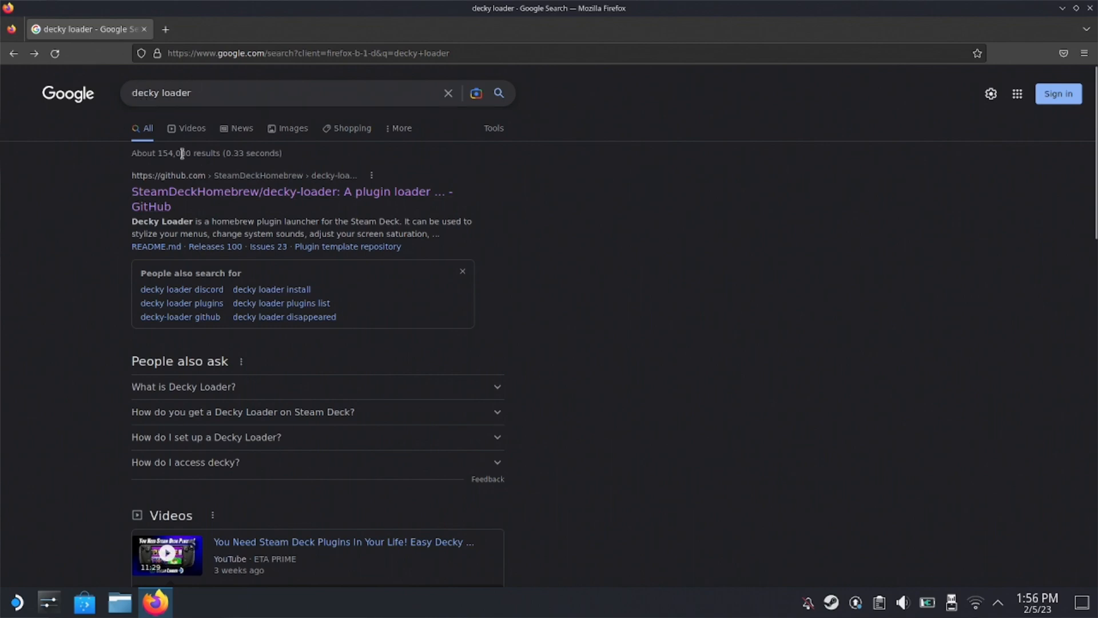
# Open the SteamDeckHomebrew/decky-loader GitHub result from the 'decky loader' search
pyautogui.click(290, 199)
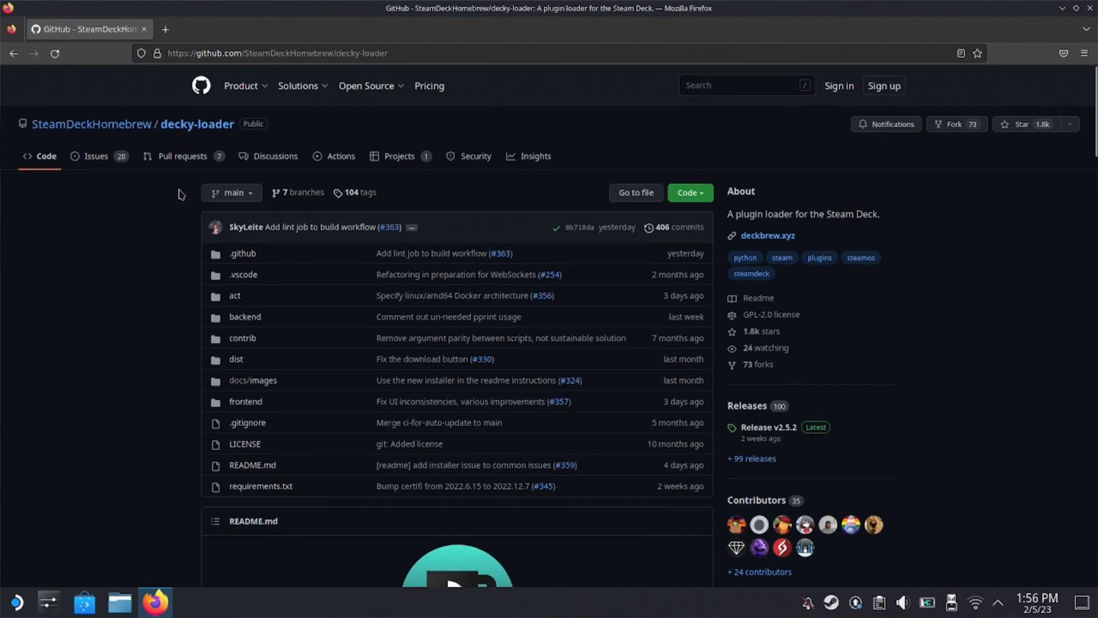
# Download the Decky Loader installer from the README and check the downloaded file
pyautogui.scroll(-3)
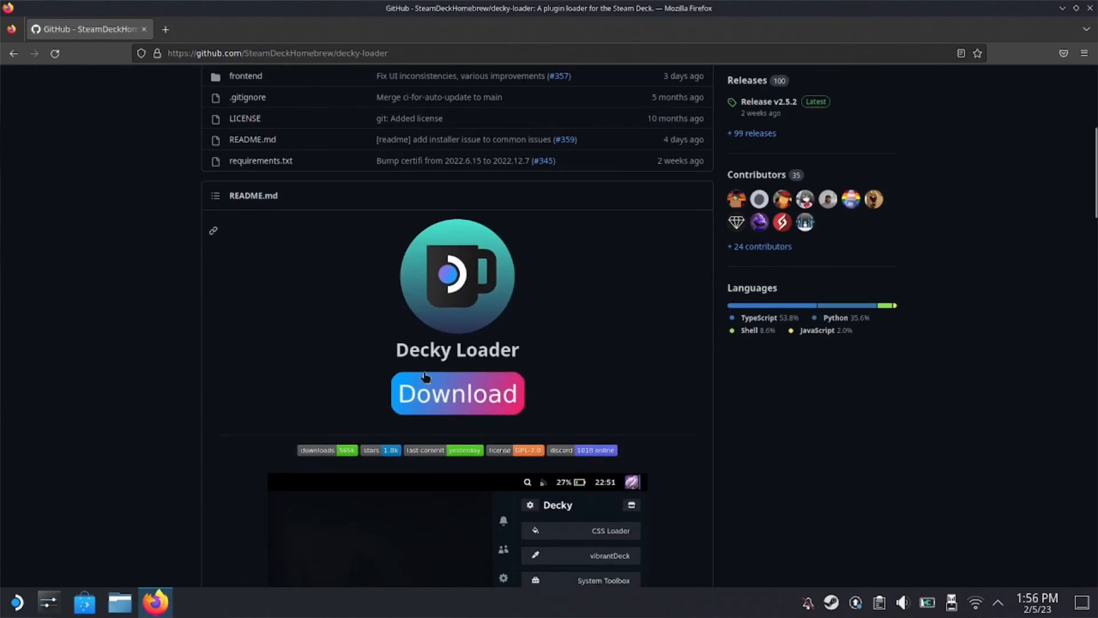
pyautogui.click(458, 393)
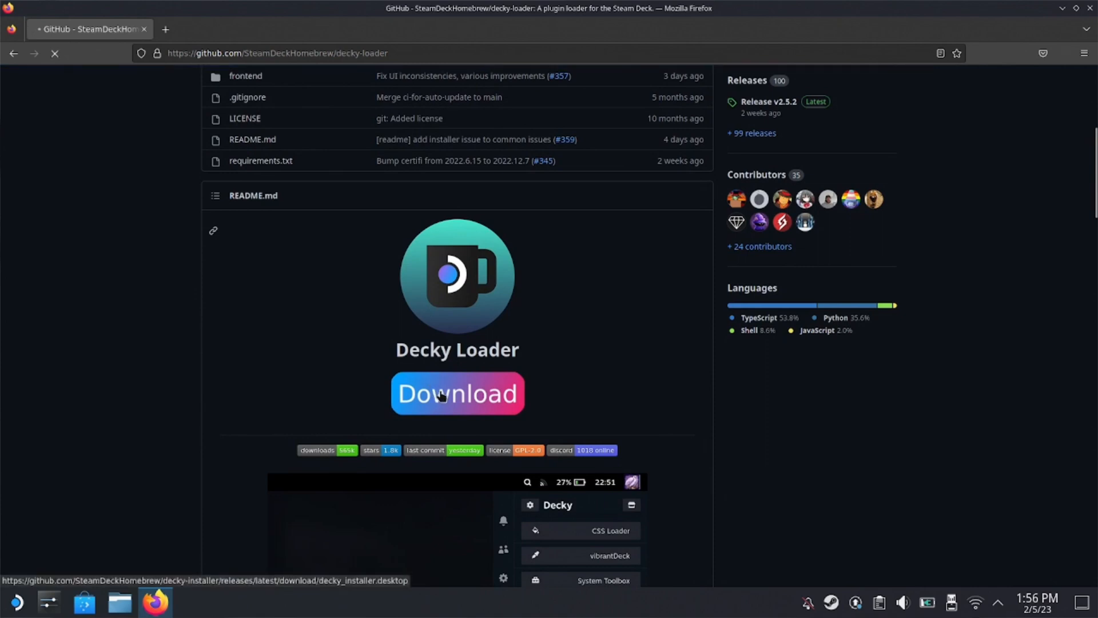
pyautogui.click(458, 393)
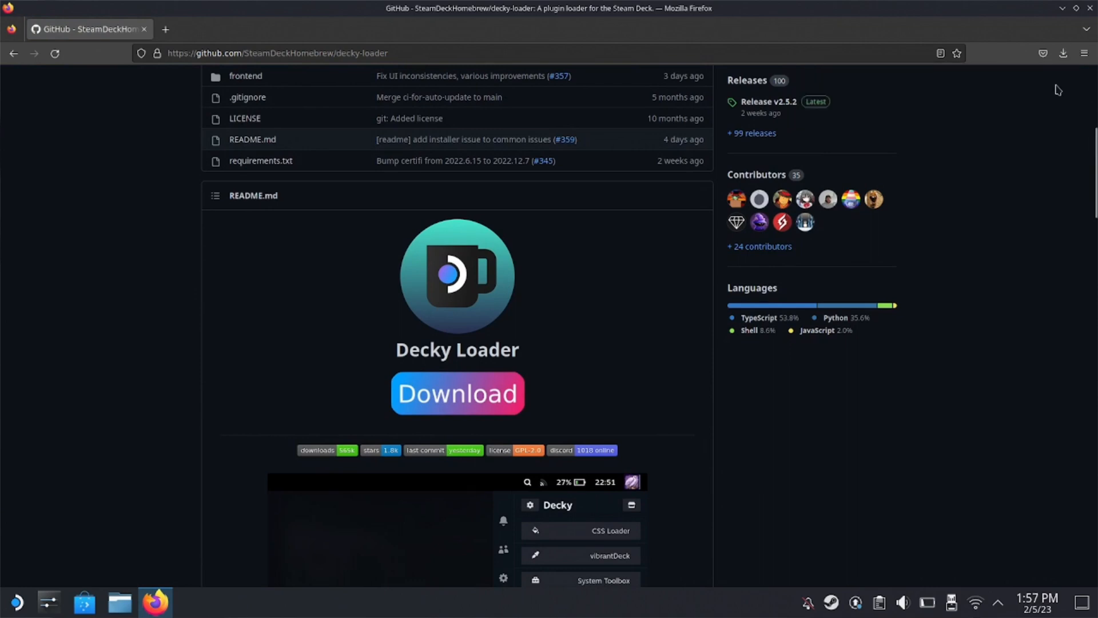
pyautogui.click(119, 602)
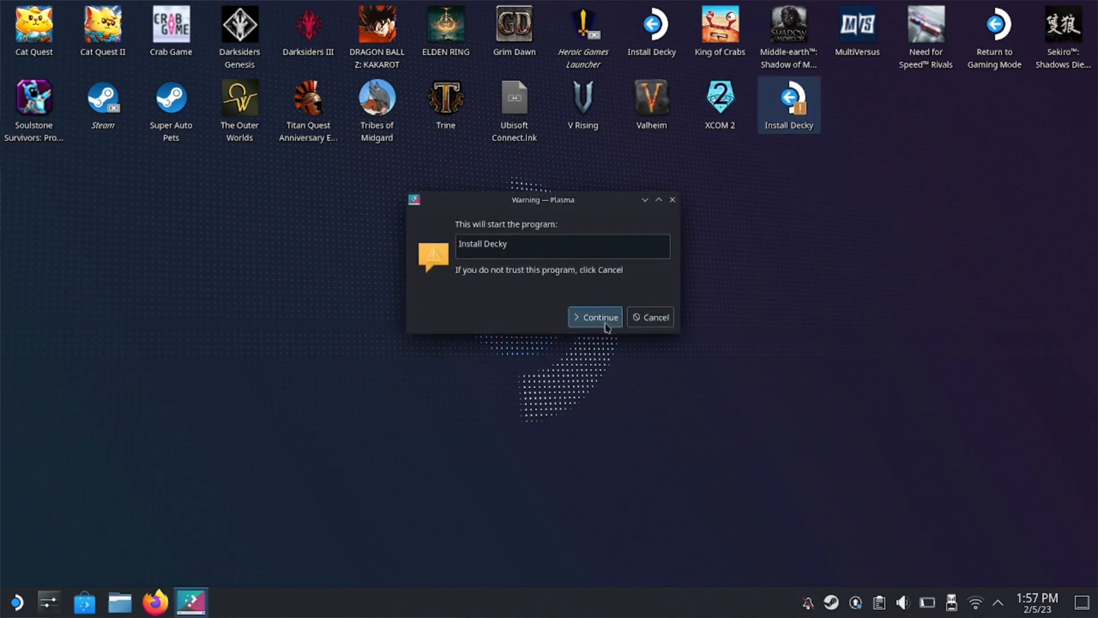
# Launch Install Decky, accept the temporary admin password, and install the release version
pyautogui.click(595, 316)
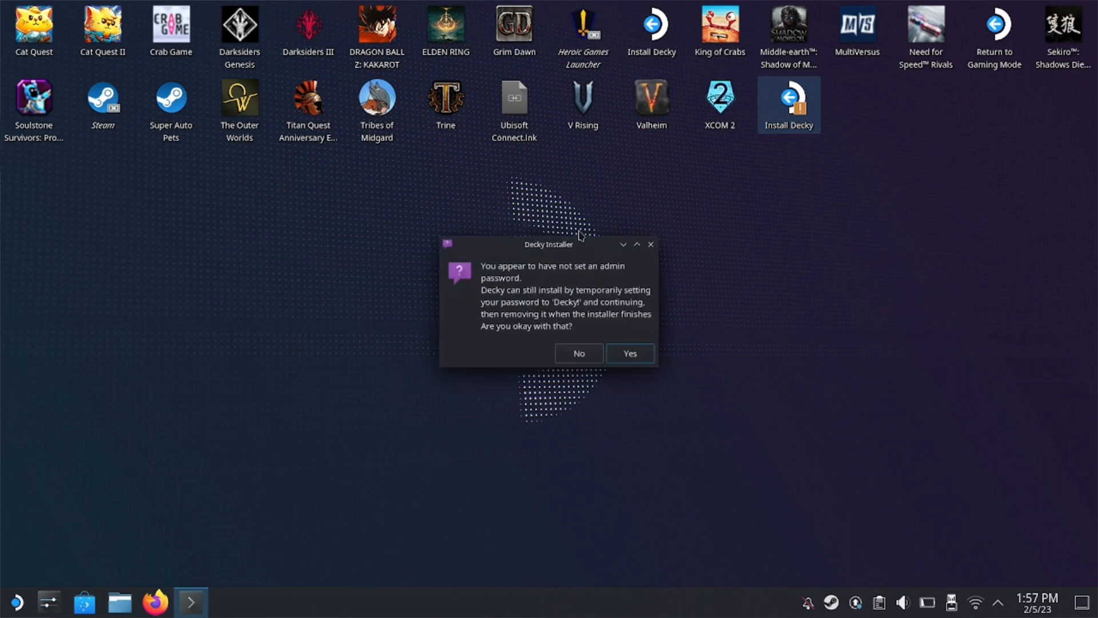
pyautogui.moveTo(580, 428)
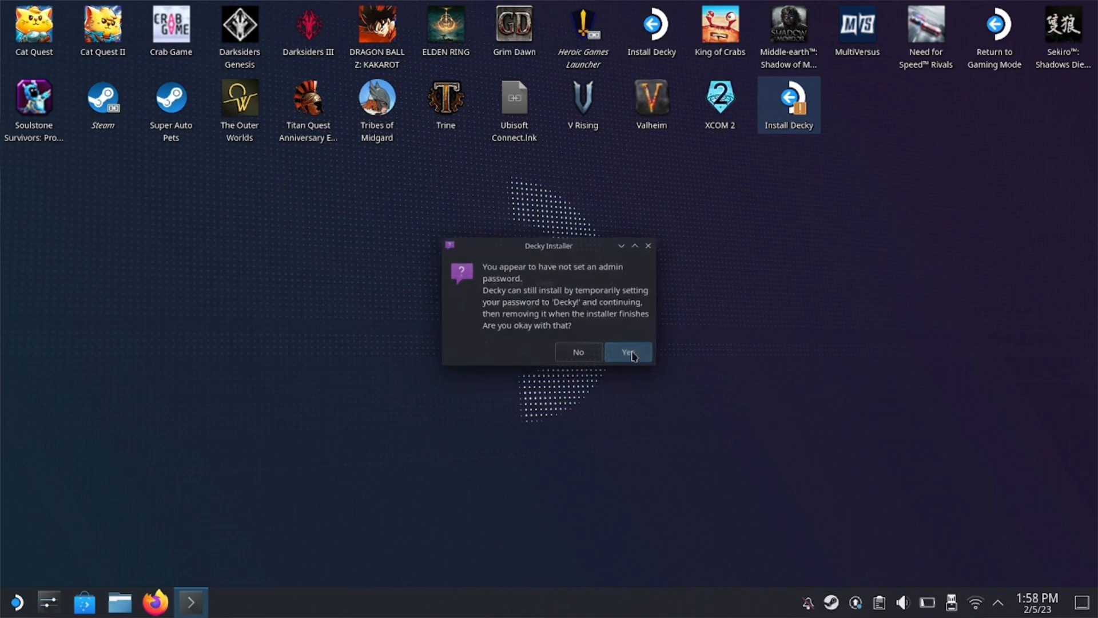
pyautogui.click(627, 351)
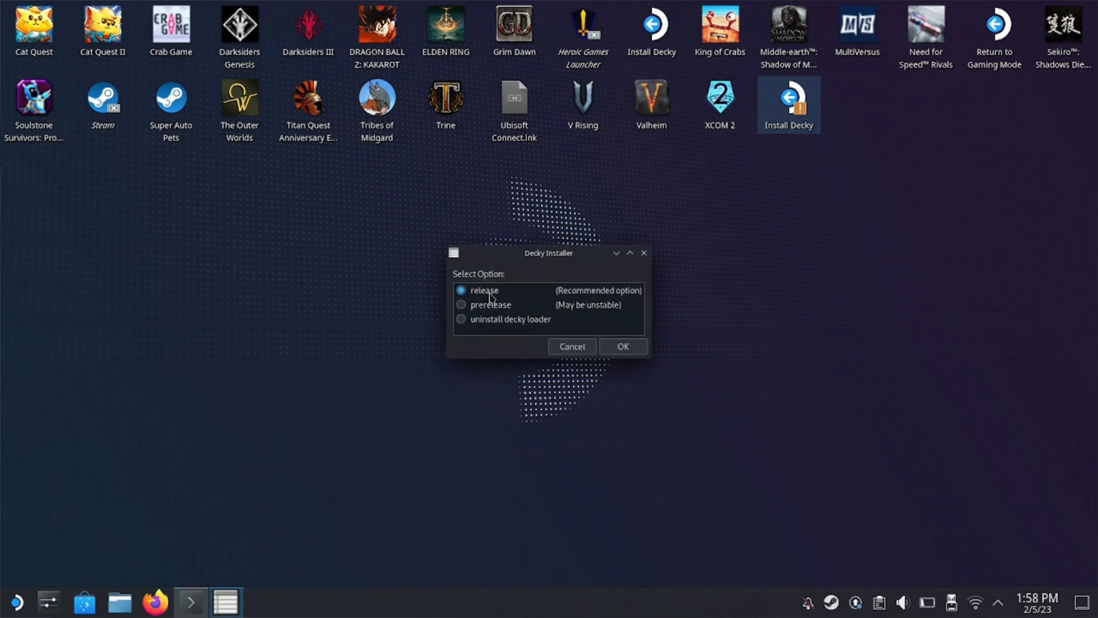
pyautogui.moveTo(502, 331)
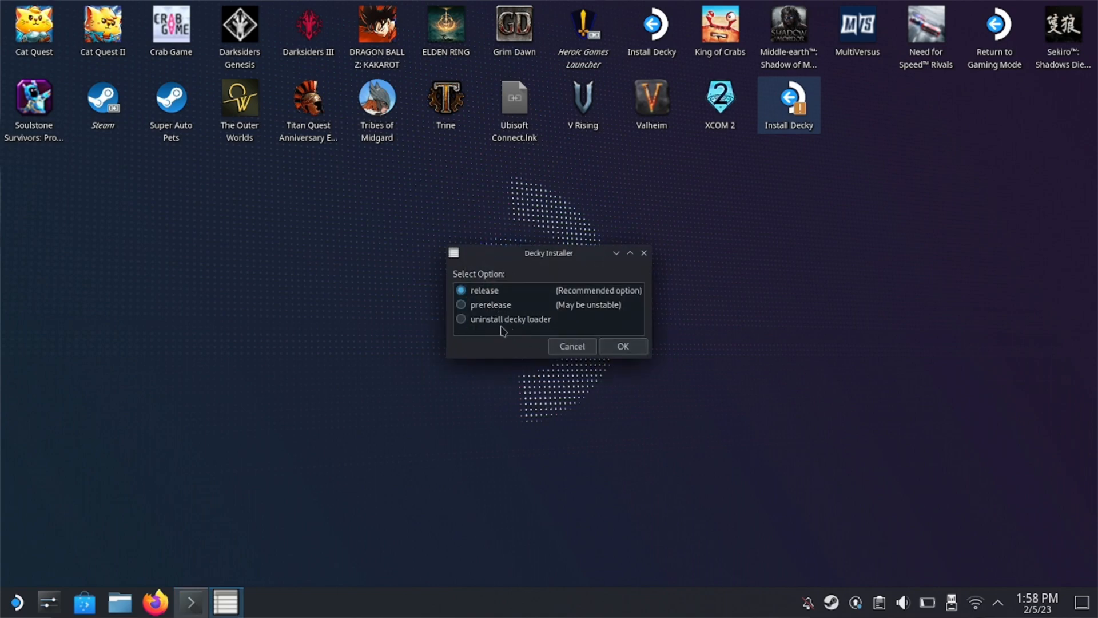
pyautogui.moveTo(489, 272)
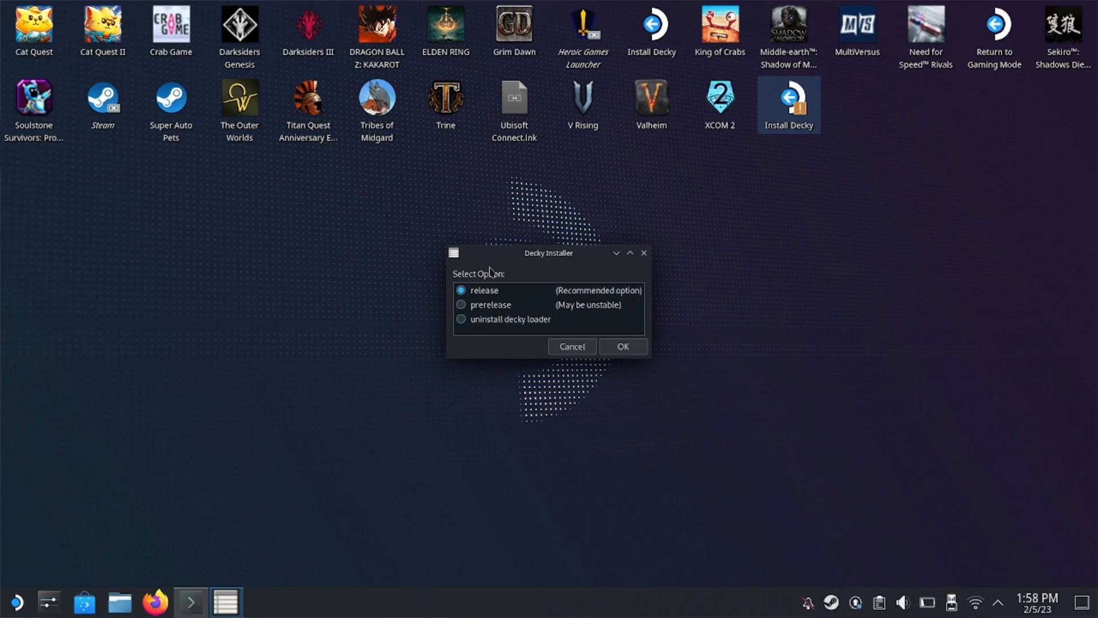
pyautogui.moveTo(470, 299)
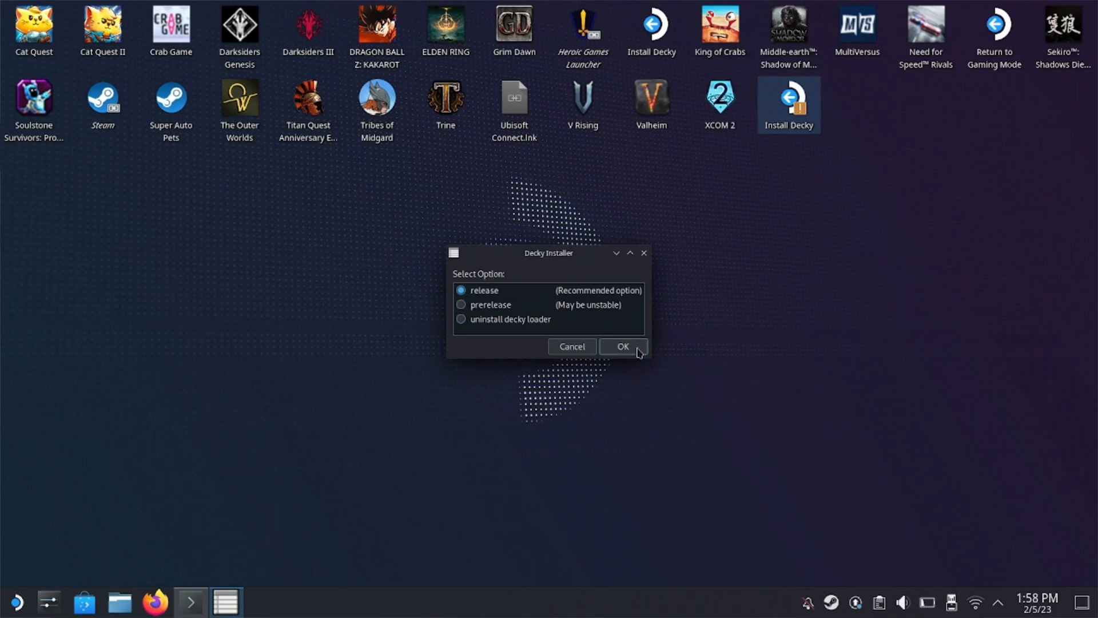
pyautogui.click(621, 346)
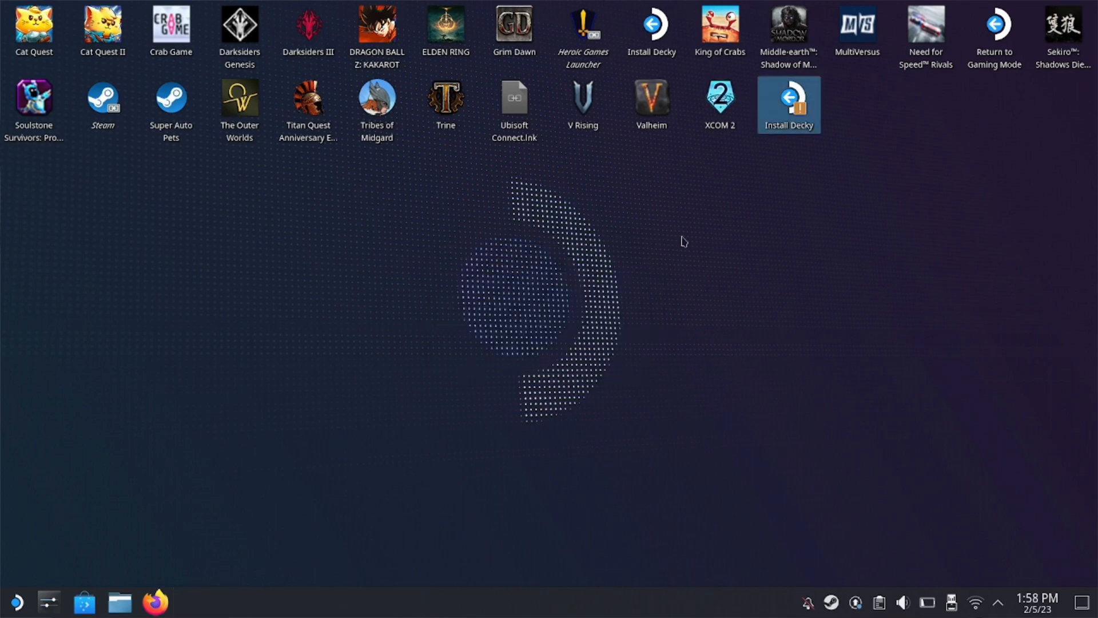
pyautogui.moveTo(730, 184)
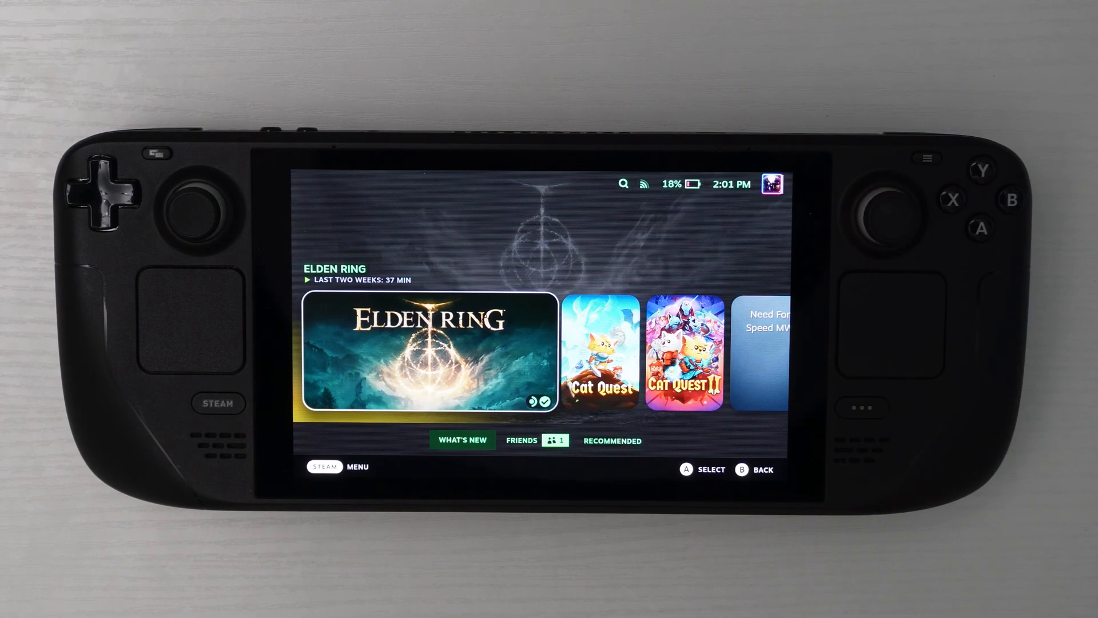
# Return to the Gaming Mode home screen showing Elden Ring and recent games
pyautogui.click(861, 408)
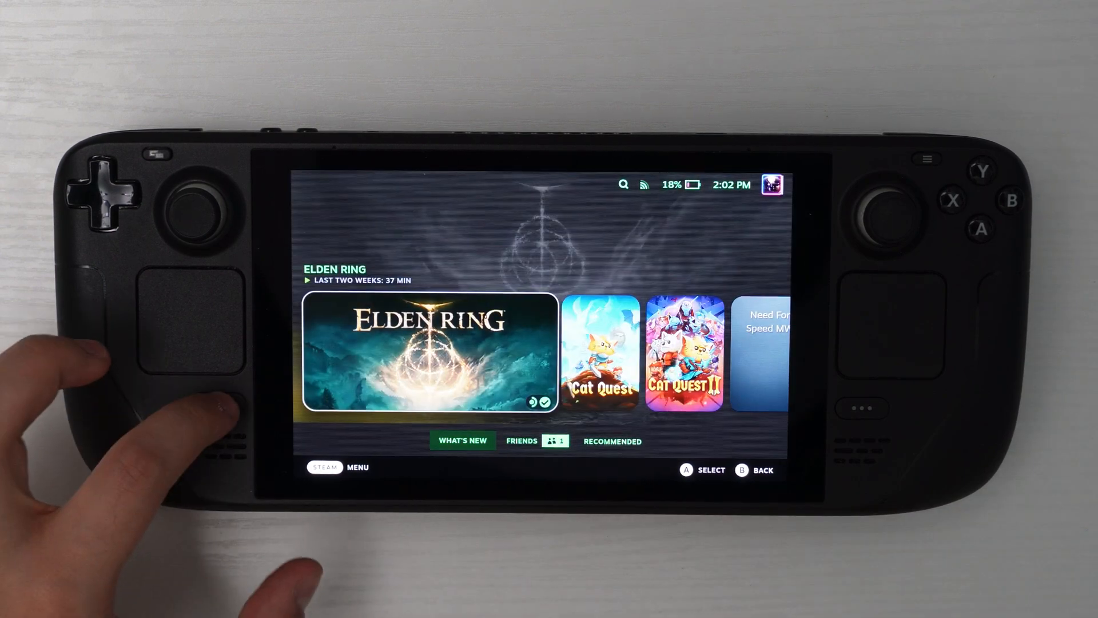
# Turn on Enable Developer Mode under System settings from the Steam menu
pyautogui.click(325, 467)
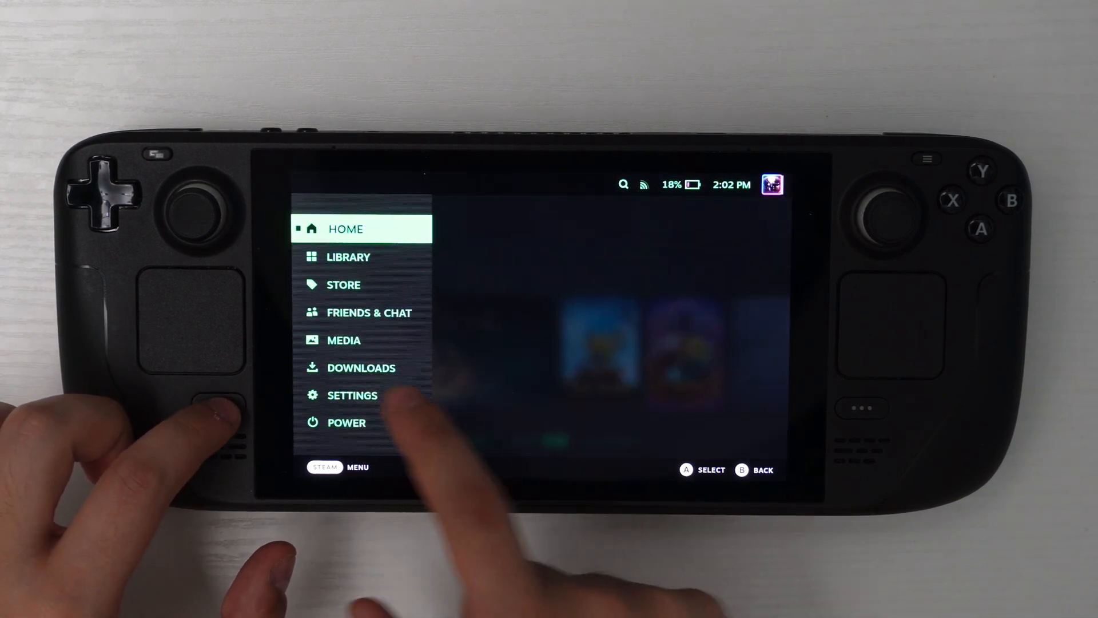
pyautogui.click(353, 395)
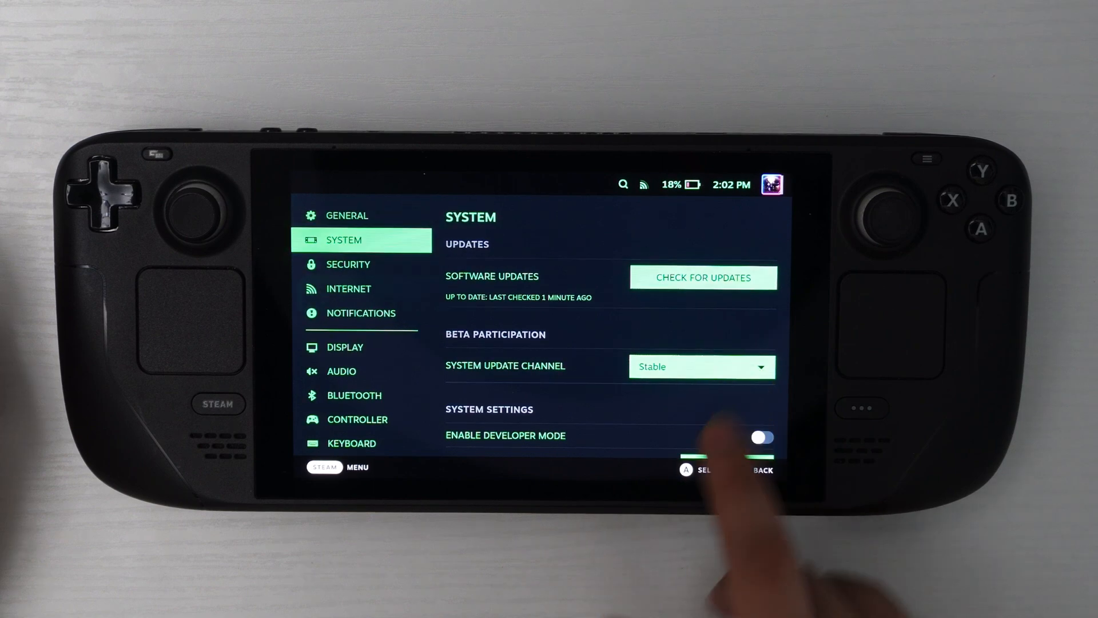
pyautogui.click(702, 366)
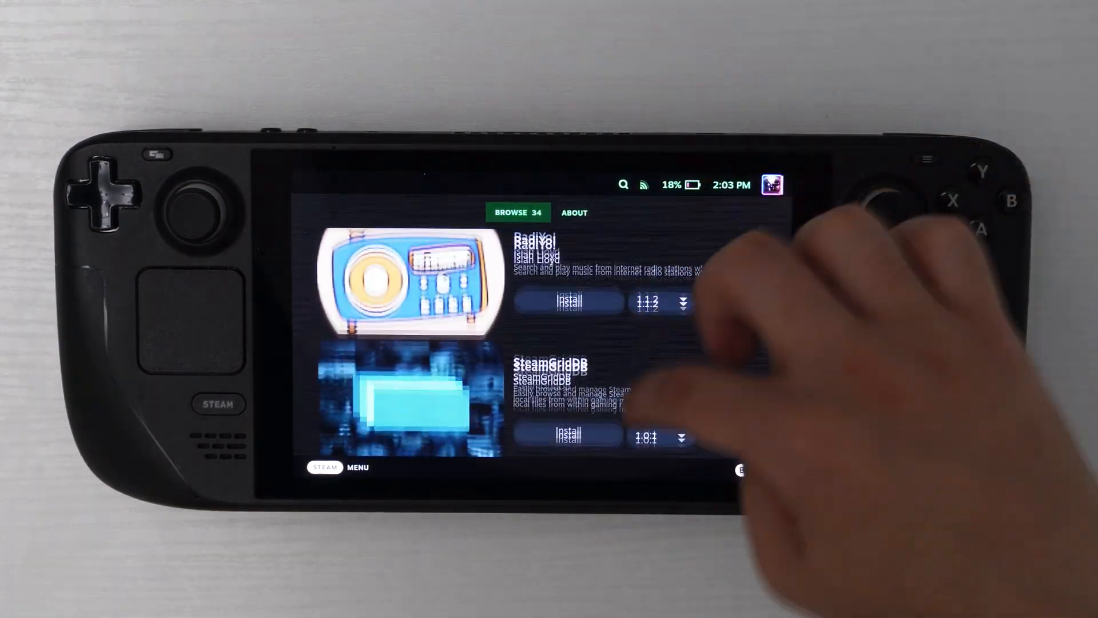
# Install vibrantDeck 1.3.1 from the Decky plugin store and confirm
pyautogui.scroll(3)
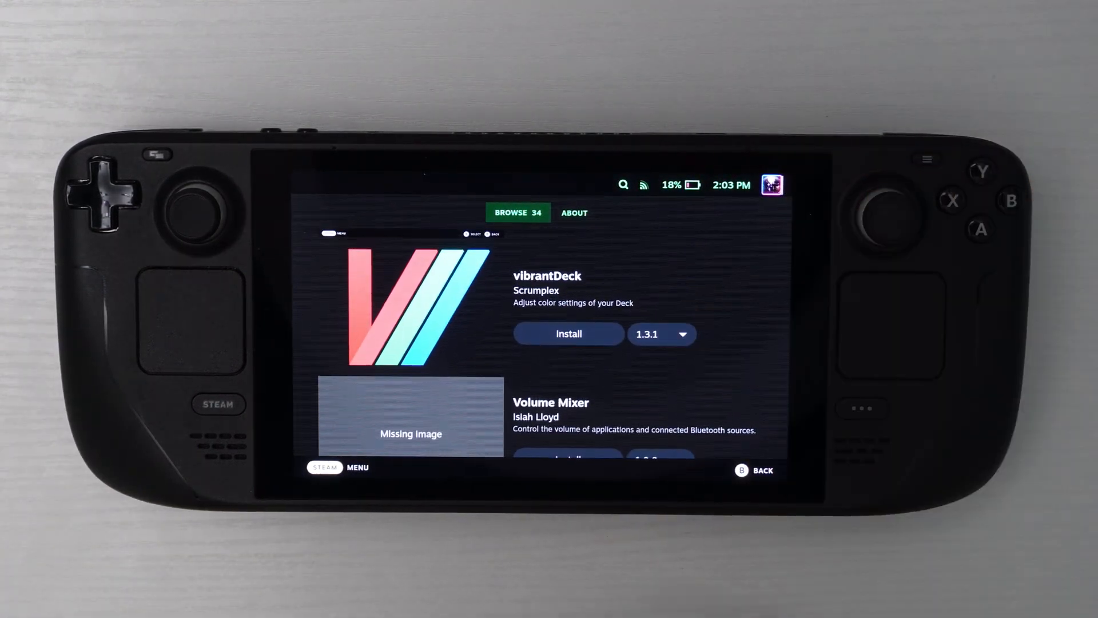
pyautogui.click(569, 334)
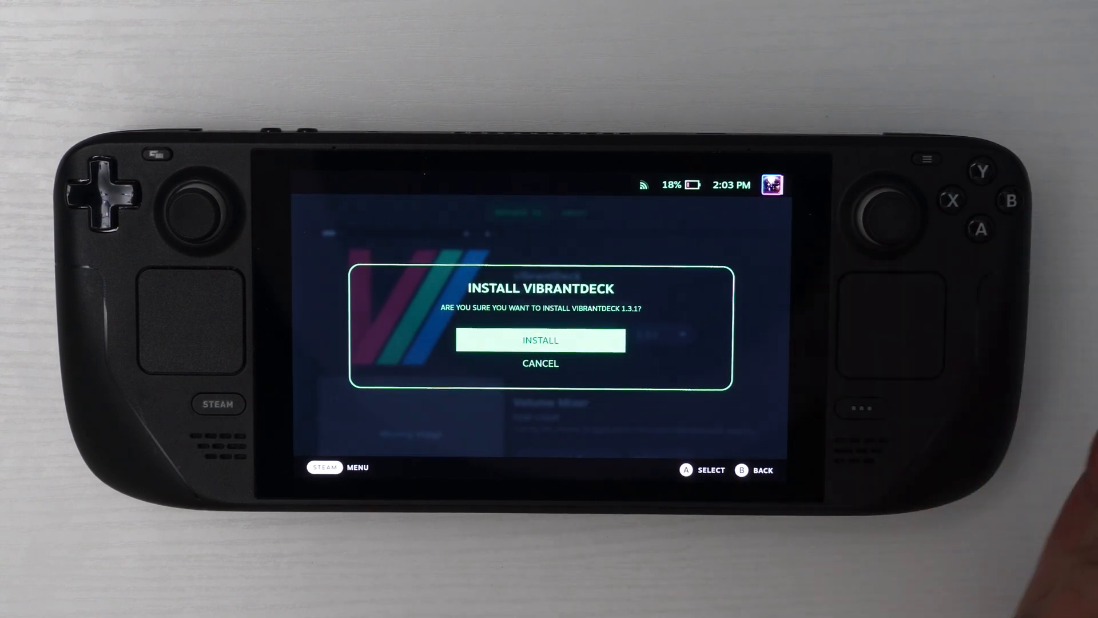
pyautogui.click(539, 363)
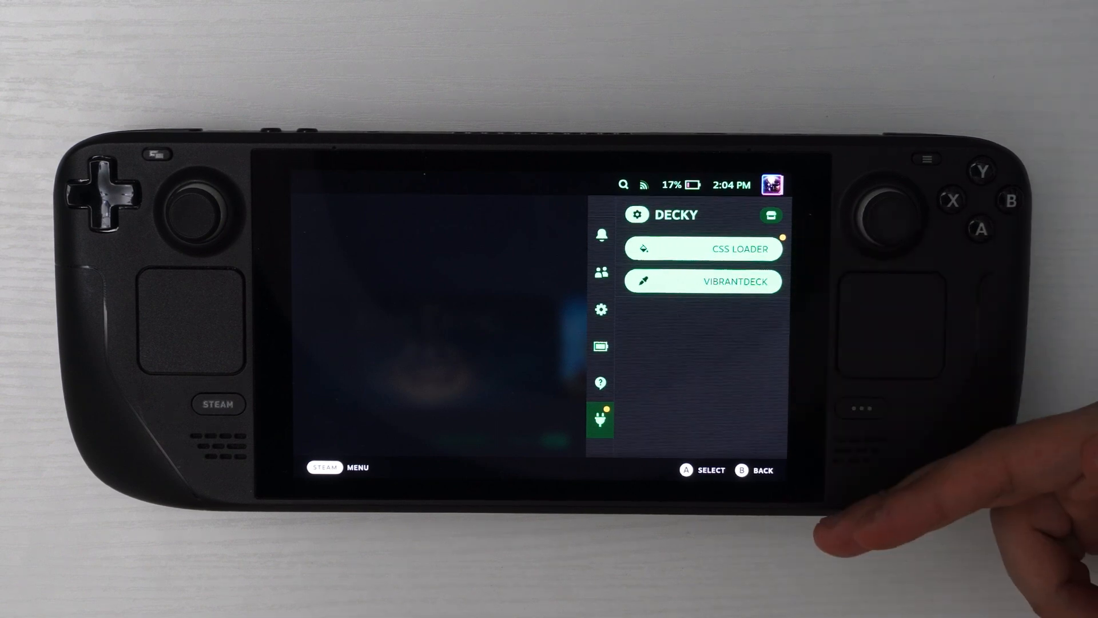
# Open vibrantDeck from the Decky Loader plugin list in Quick Access
pyautogui.click(703, 281)
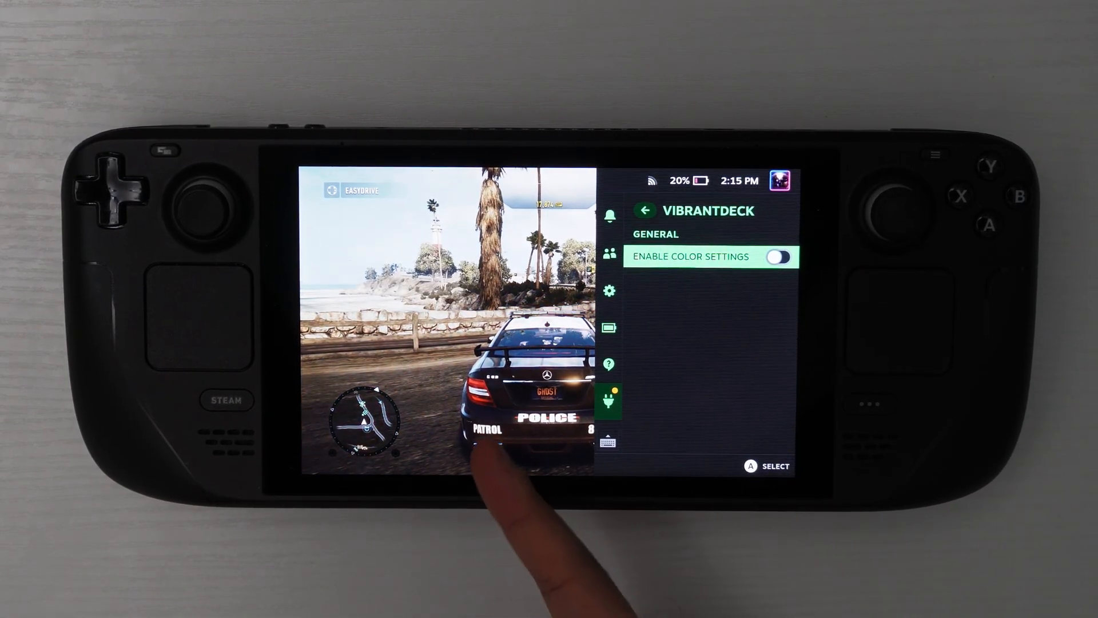
# Toggle Enable Color Settings on and off twice, ending with it disabled
pyautogui.click(778, 256)
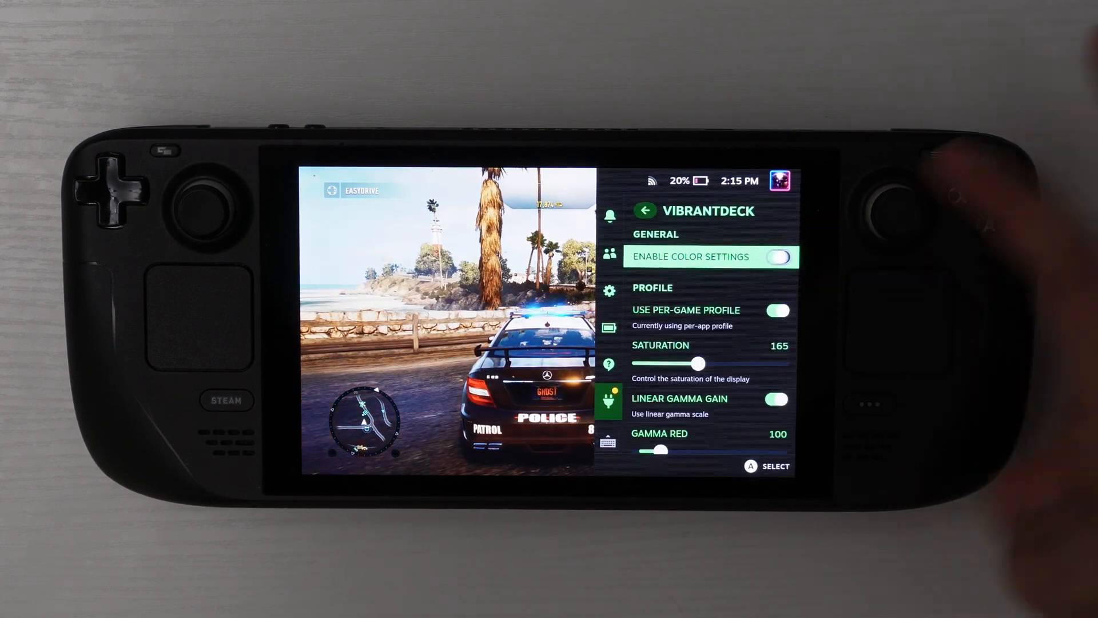
pyautogui.click(777, 256)
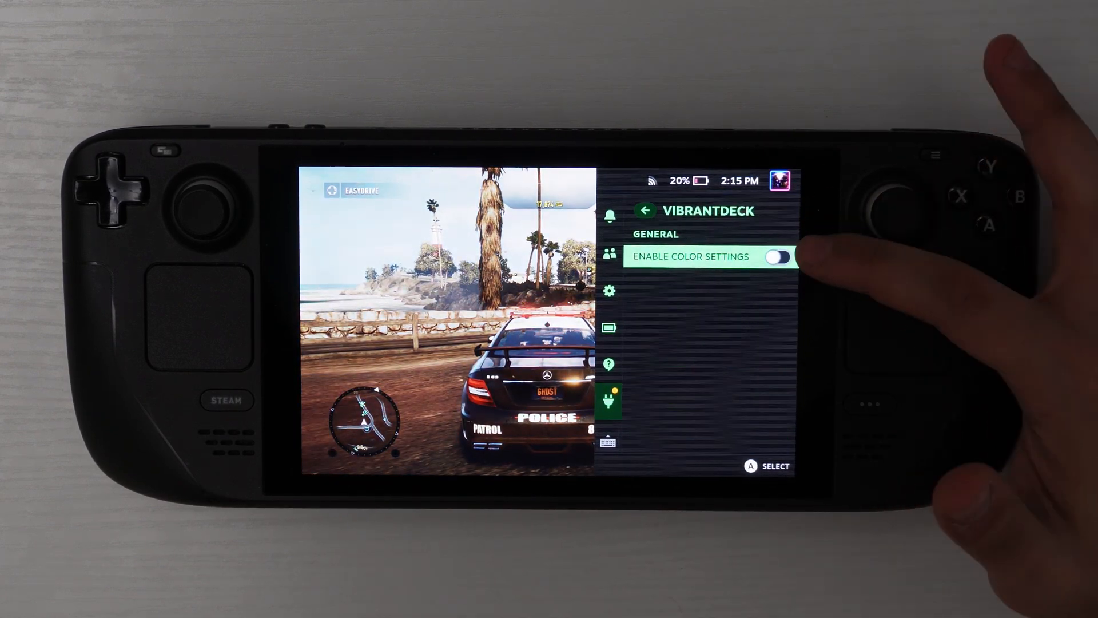
pyautogui.click(779, 256)
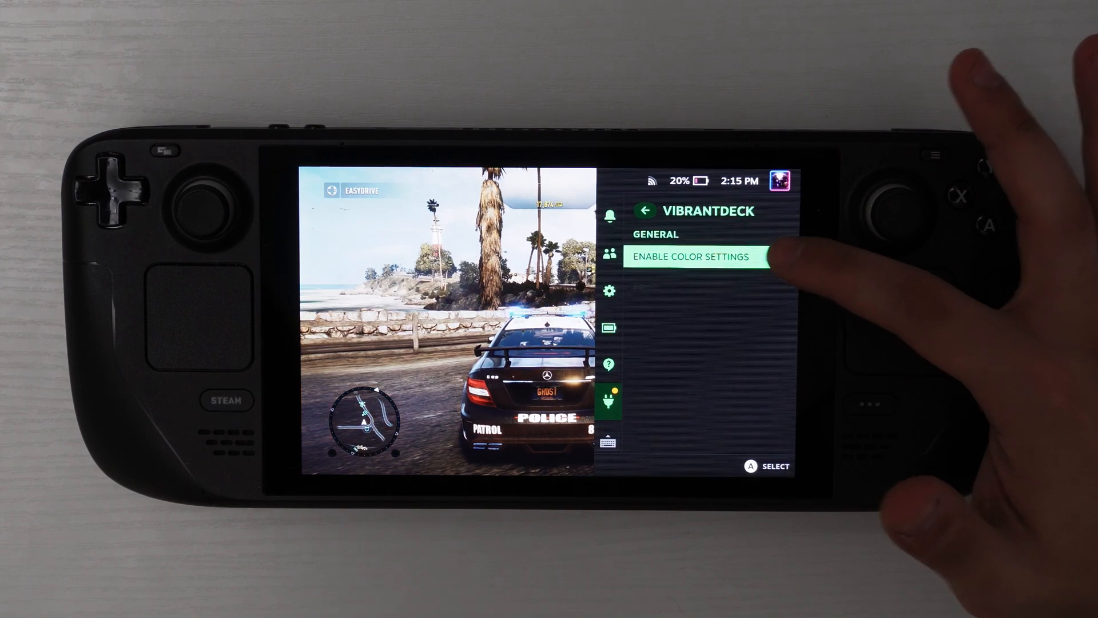
pyautogui.click(778, 257)
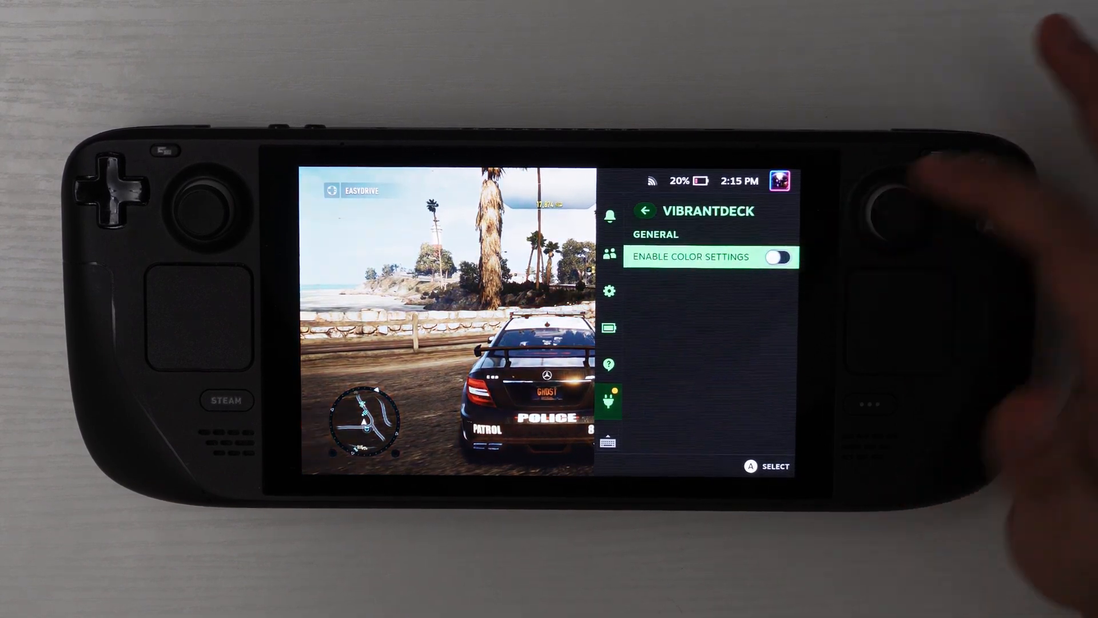